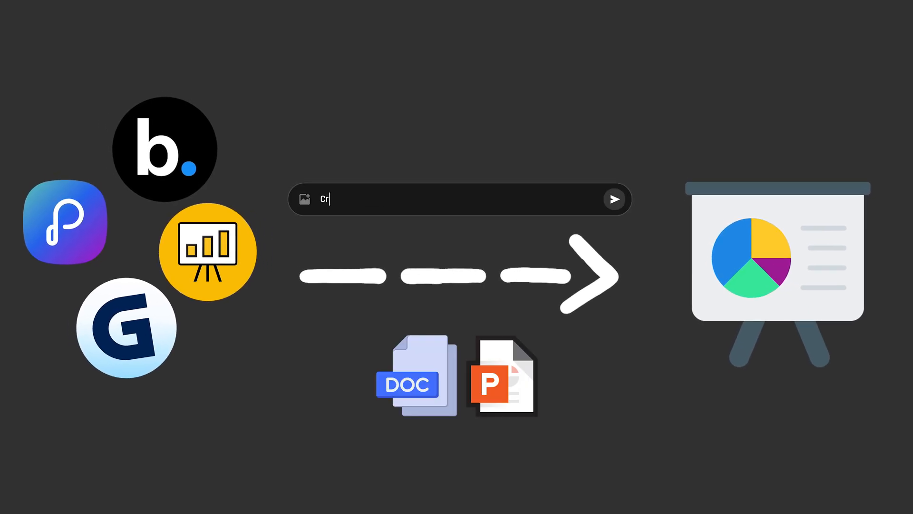
# Step: Search Google for 'notebooklm' and open the official NotebookLM website from the results
pyautogui.write('note')
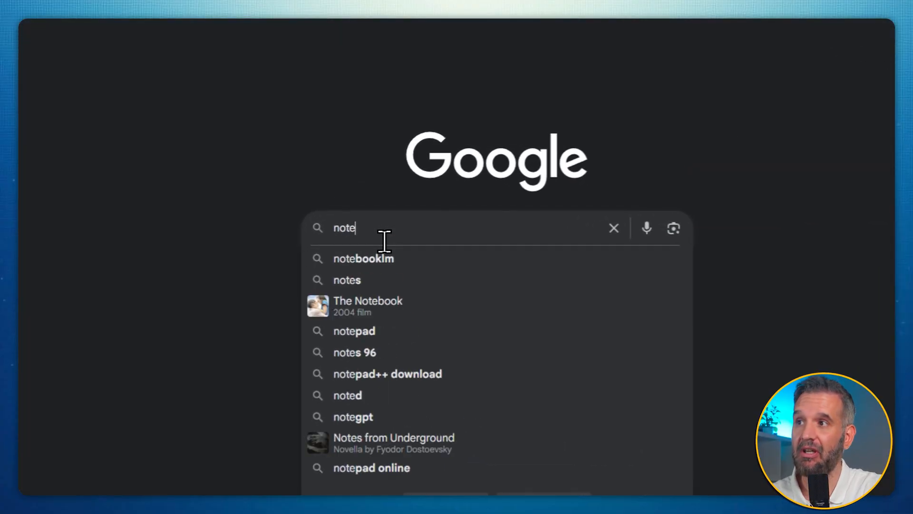
pyautogui.click(362, 258)
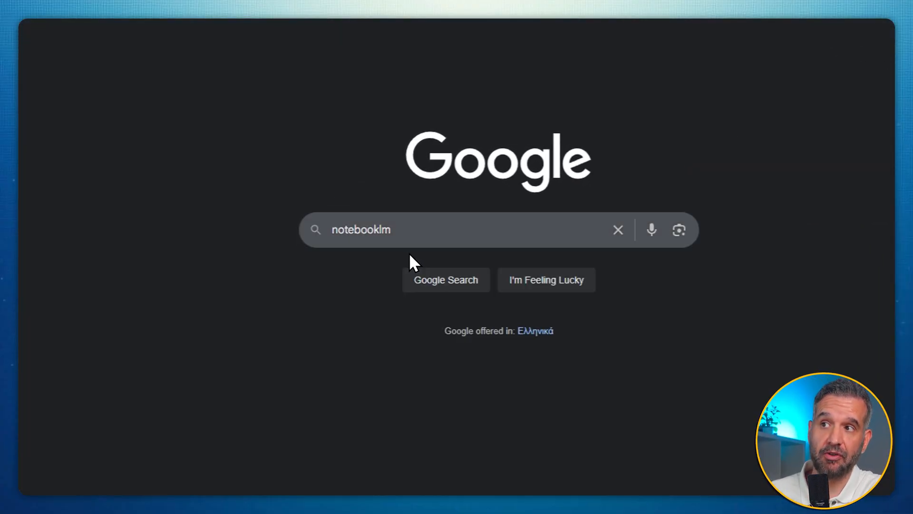
pyautogui.click(445, 279)
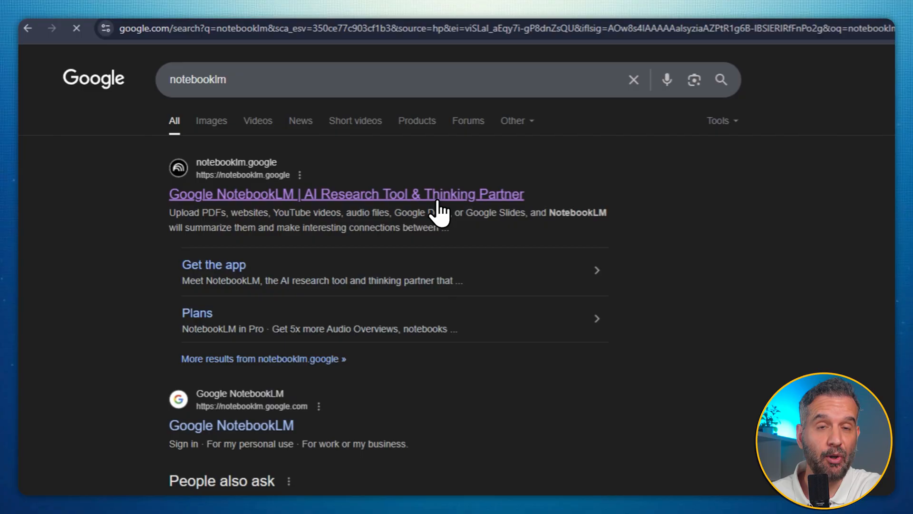
pyautogui.click(346, 194)
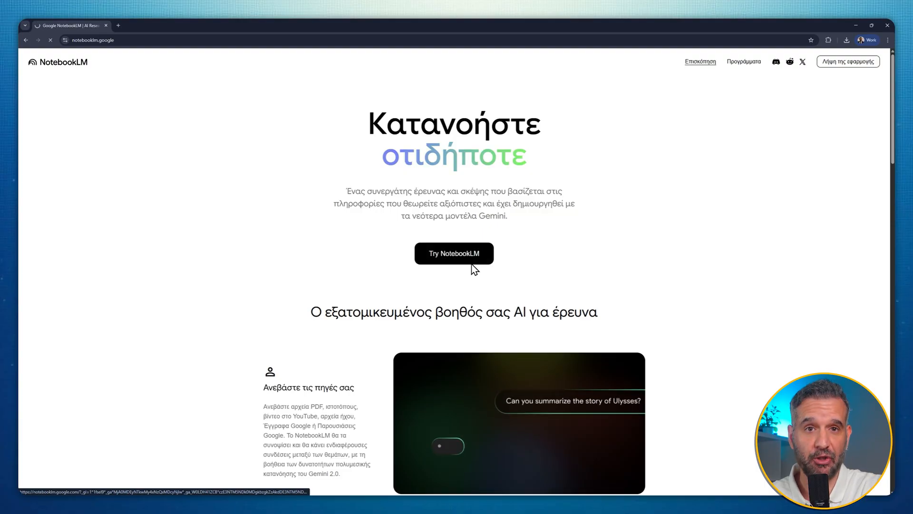
# Step: Enter the NotebookLM app via 'Try NotebookLM' to reach the recent notebooks list
pyautogui.click(454, 253)
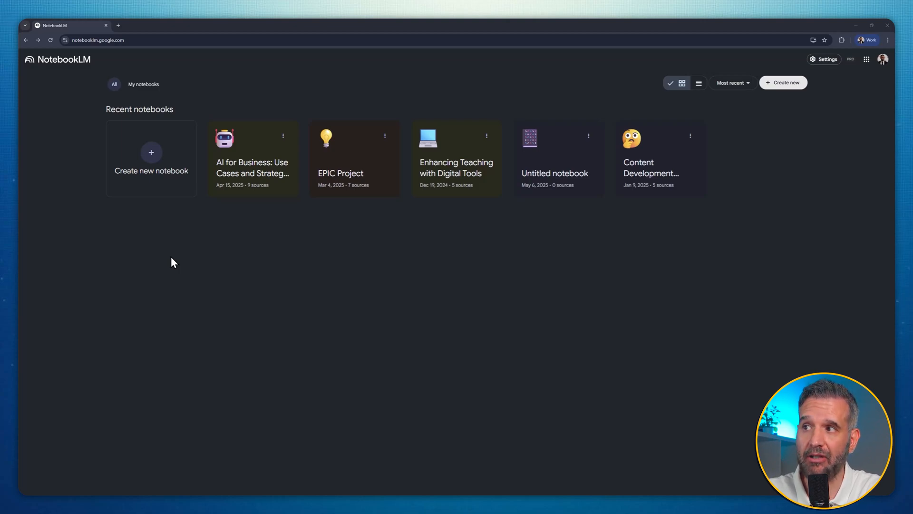
pyautogui.moveTo(244, 184)
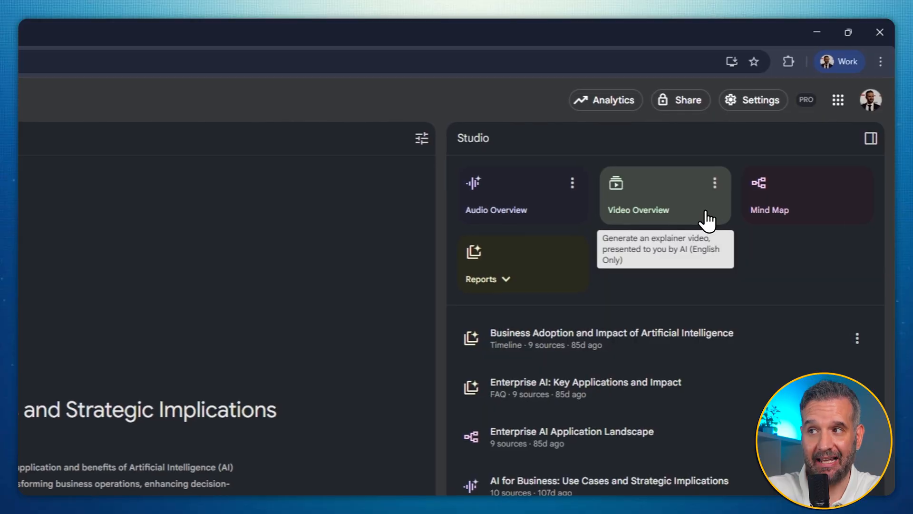
# Step: Load the existing 8-minute video overview 'AI's New Corporate Job' from the Studio panel
pyautogui.click(664, 195)
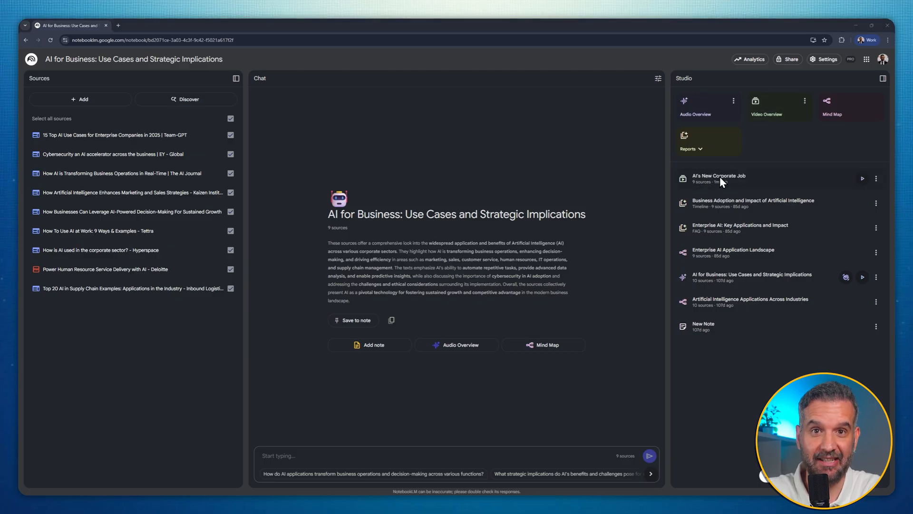
pyautogui.click(719, 178)
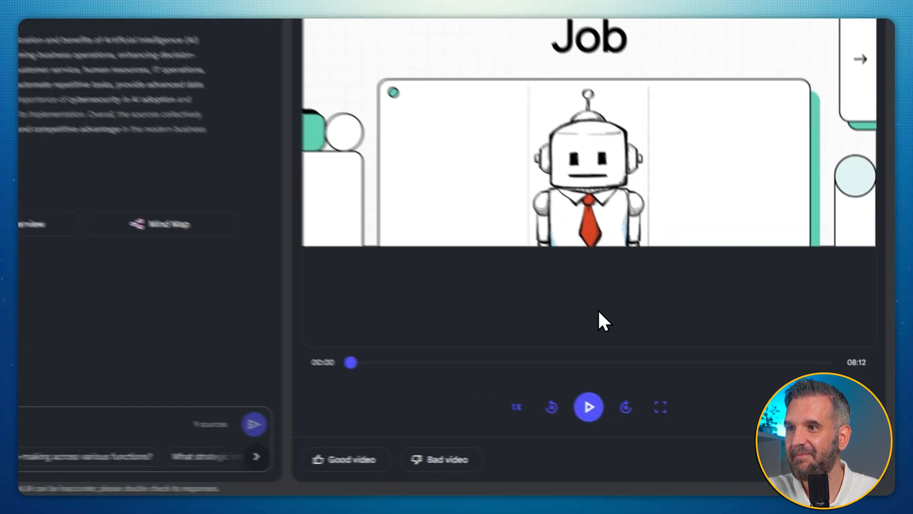
# Step: Start playback of the 'AI's New Corporate Job' video overview
pyautogui.click(587, 406)
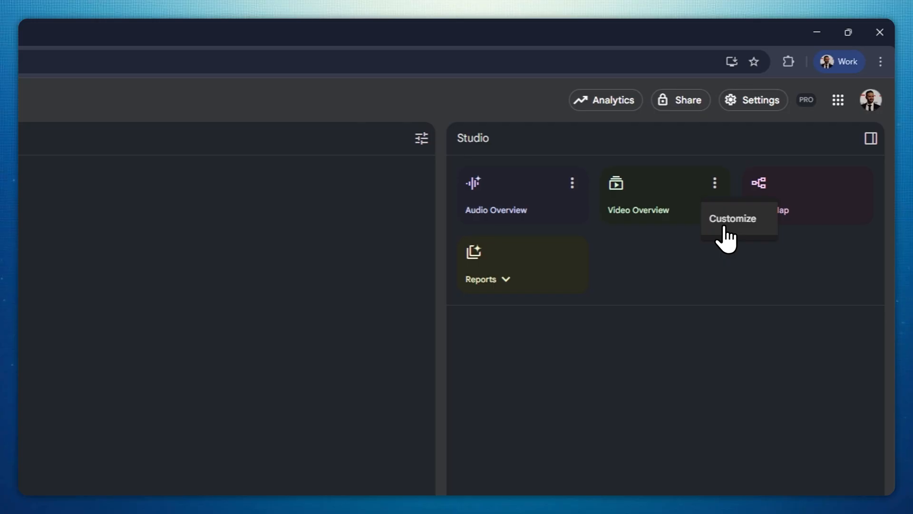
# Step: Customize the video overview with a focus prompt targeting secondary teachers and explaining impact
pyautogui.click(732, 218)
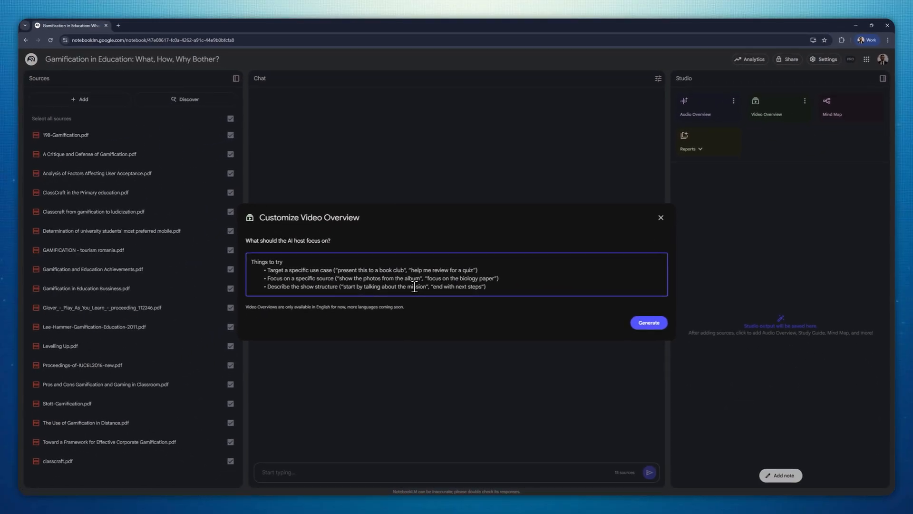
pyautogui.write('My target audien')
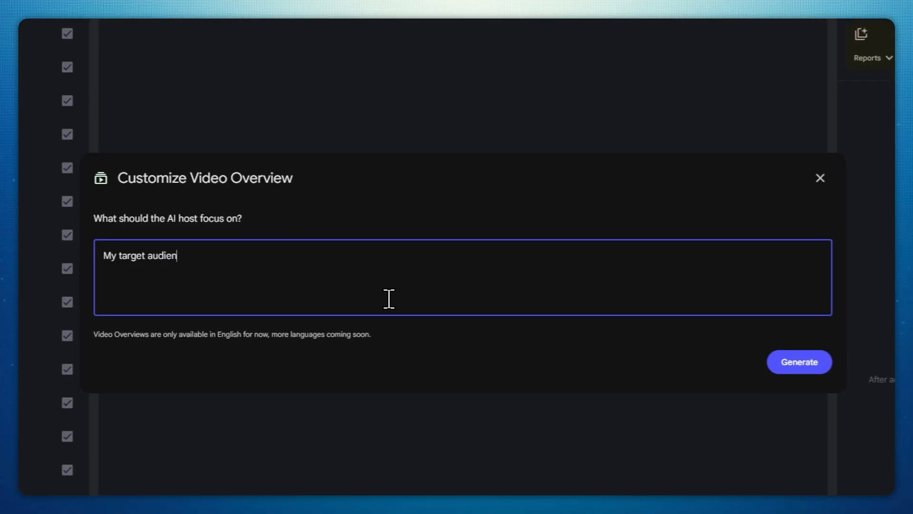
pyautogui.write('ce is secondary teachers. The goal of the presentation sho')
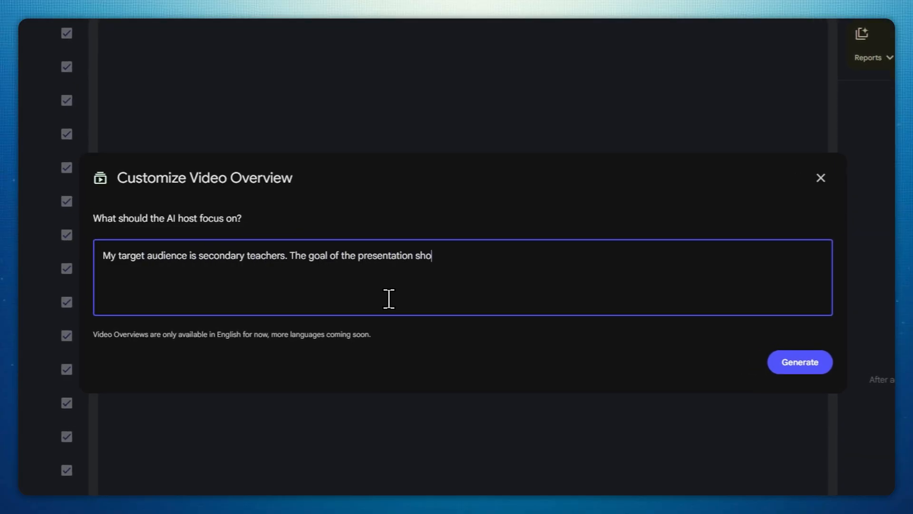
pyautogui.write('uld be to e')
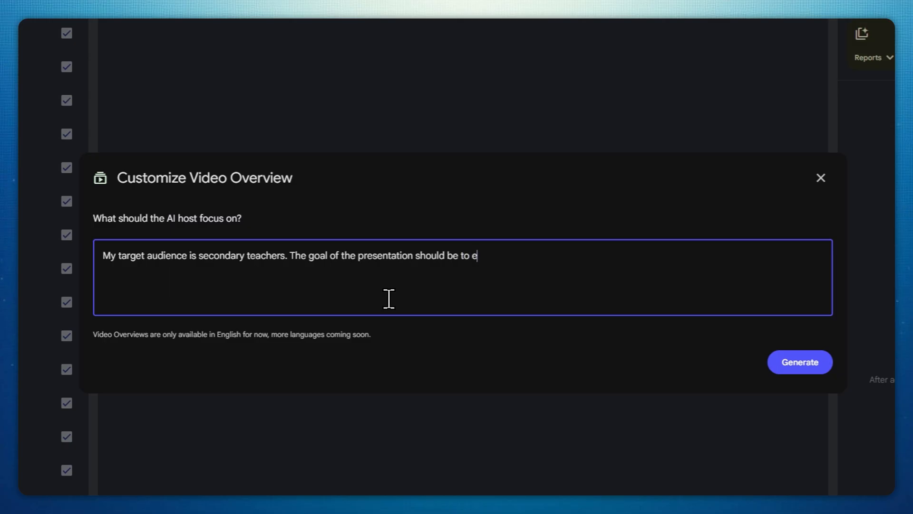
pyautogui.write('xplain the impact')
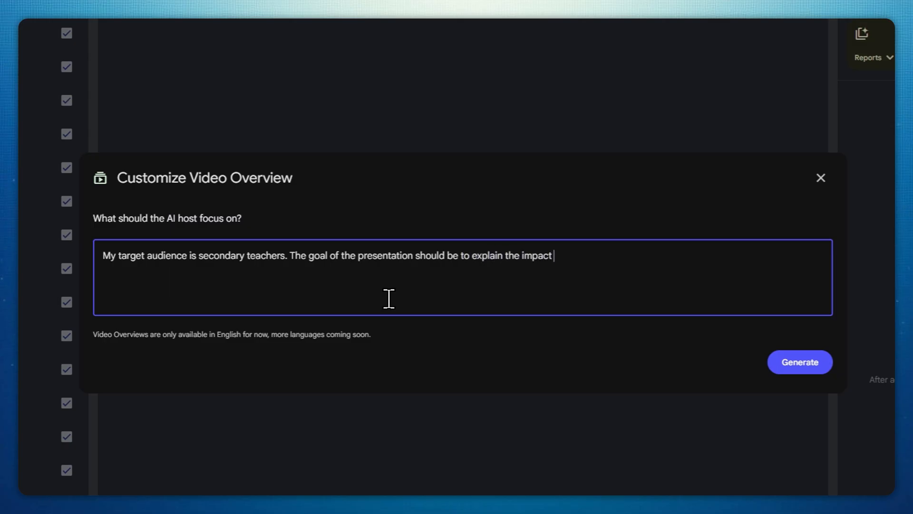
# Step: Finish the prompt '(both negatives and positives) of gamification to students' performance' and generate the video
pyautogui.write('(')
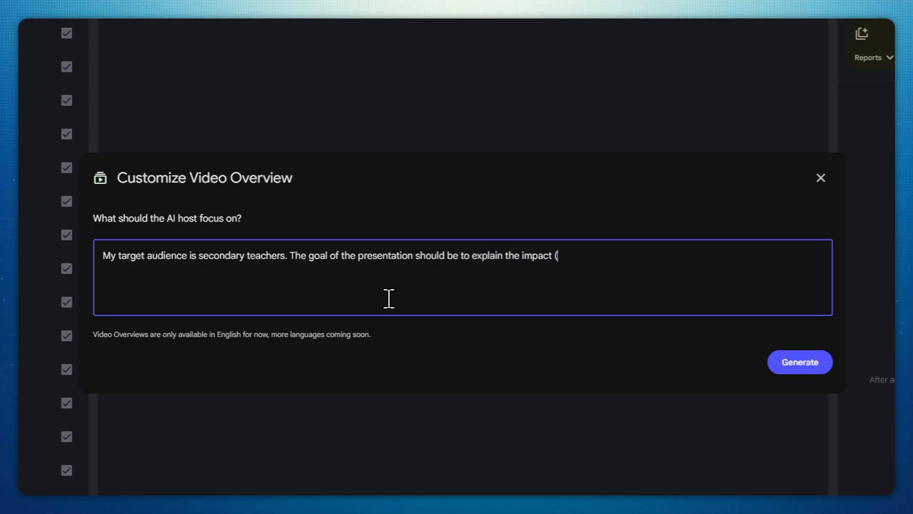
pyautogui.write('both negatives a')
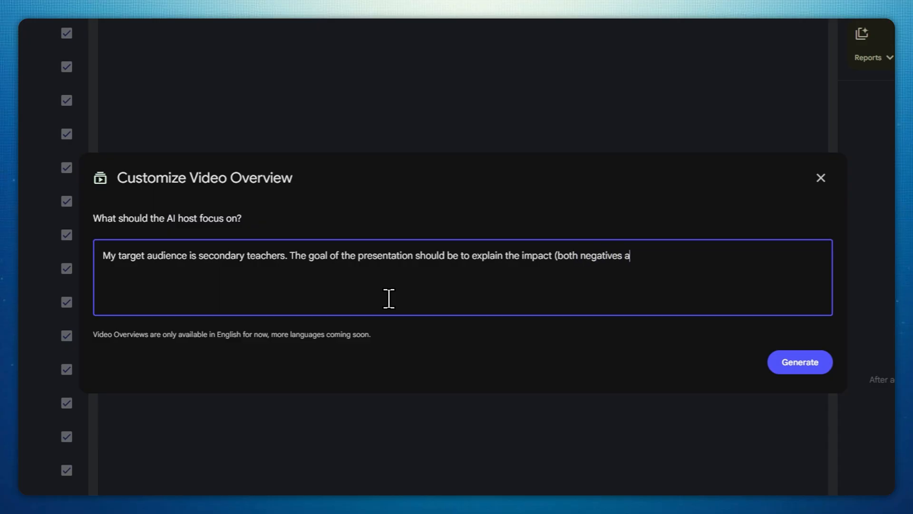
pyautogui.write('nd positives) of gami')
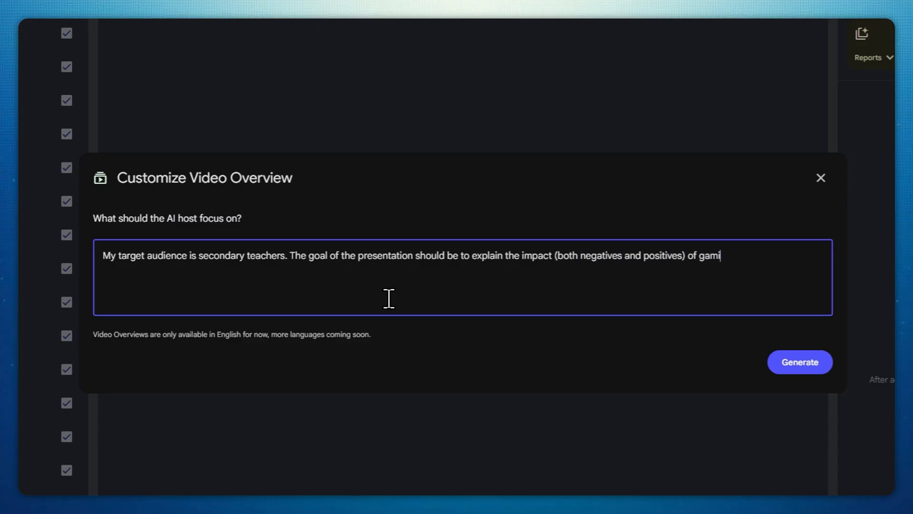
pyautogui.write('fication to student')
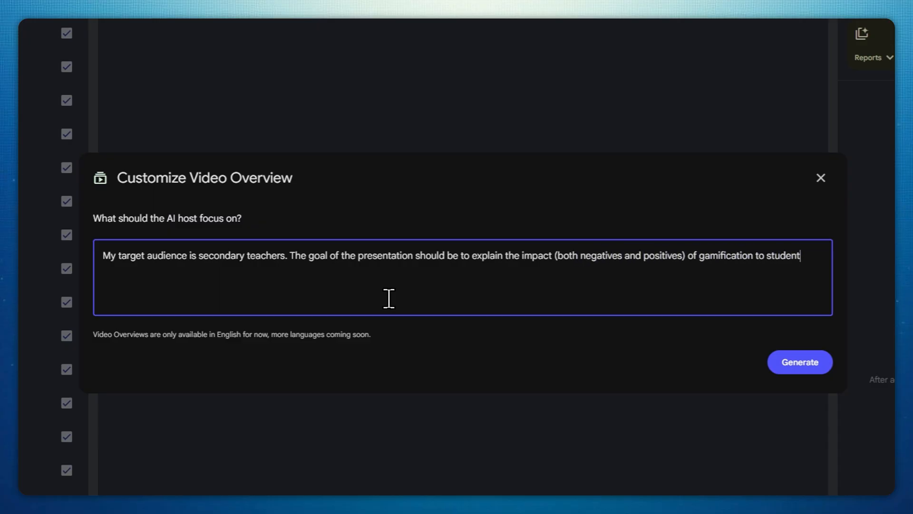
pyautogui.write("s' performanc")
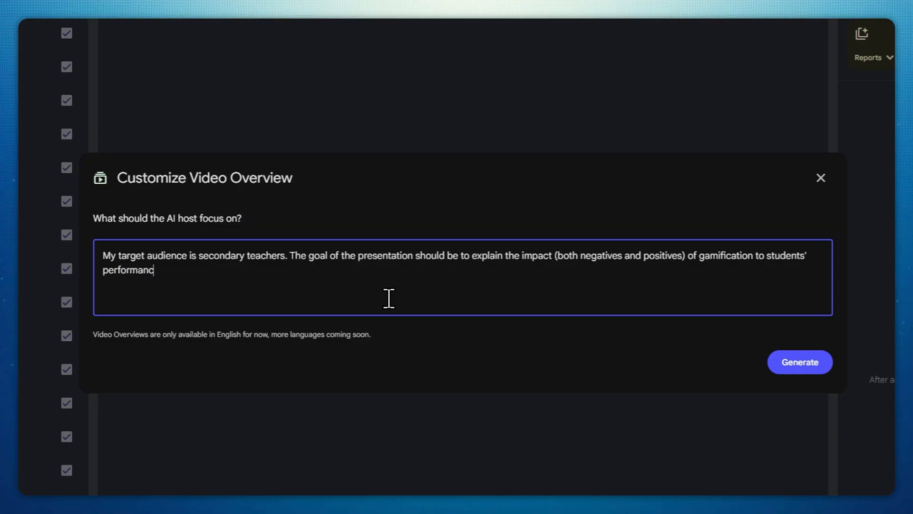
pyautogui.click(799, 361)
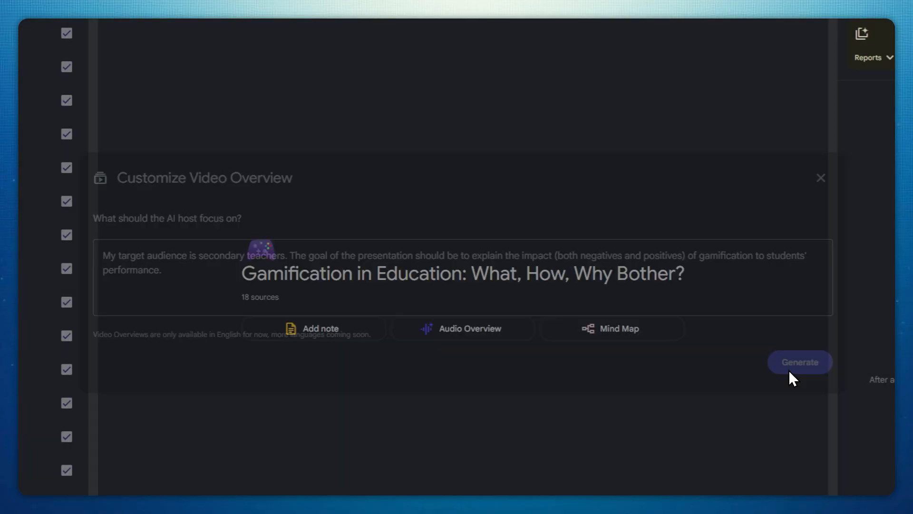
# Step: Play the generated 'Gamification: The Good, Bad & Meaningful' video overview in full screen
pyautogui.click(799, 361)
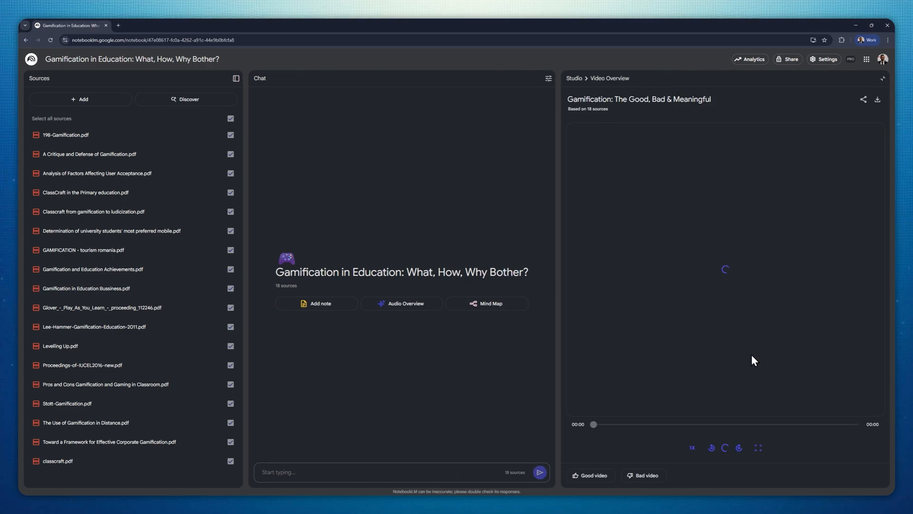
pyautogui.click(758, 447)
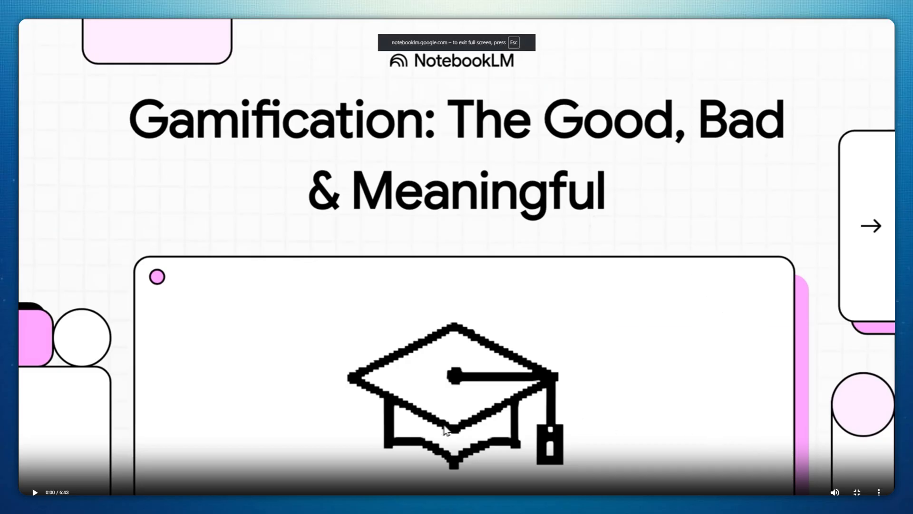
pyautogui.click(35, 491)
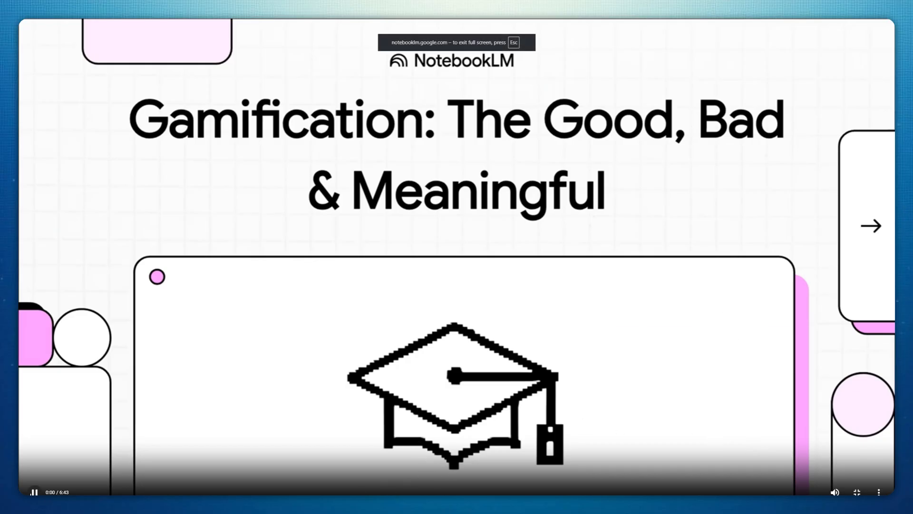